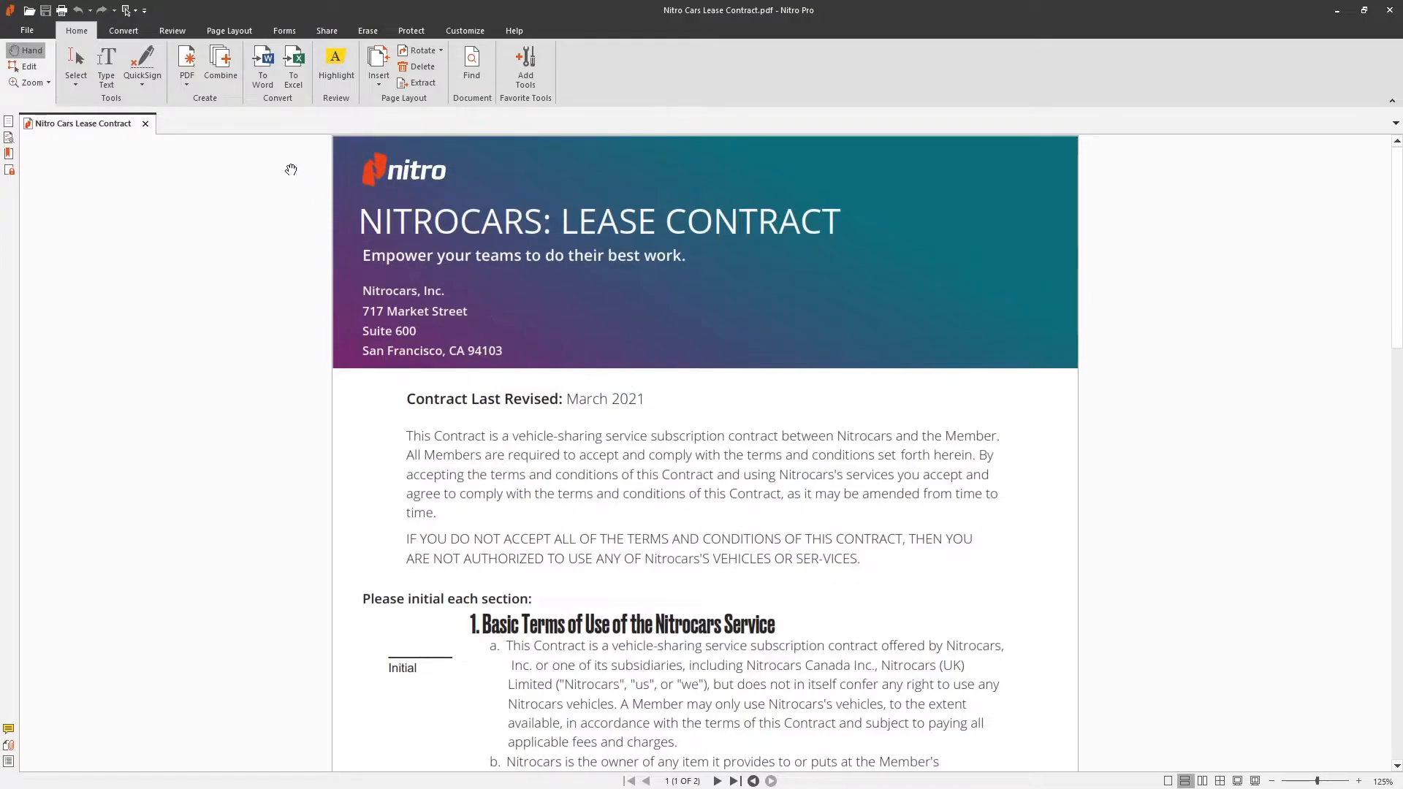
Add a new untitled bookmark from the Page Layout Bookmark dropdown.
click(228, 31)
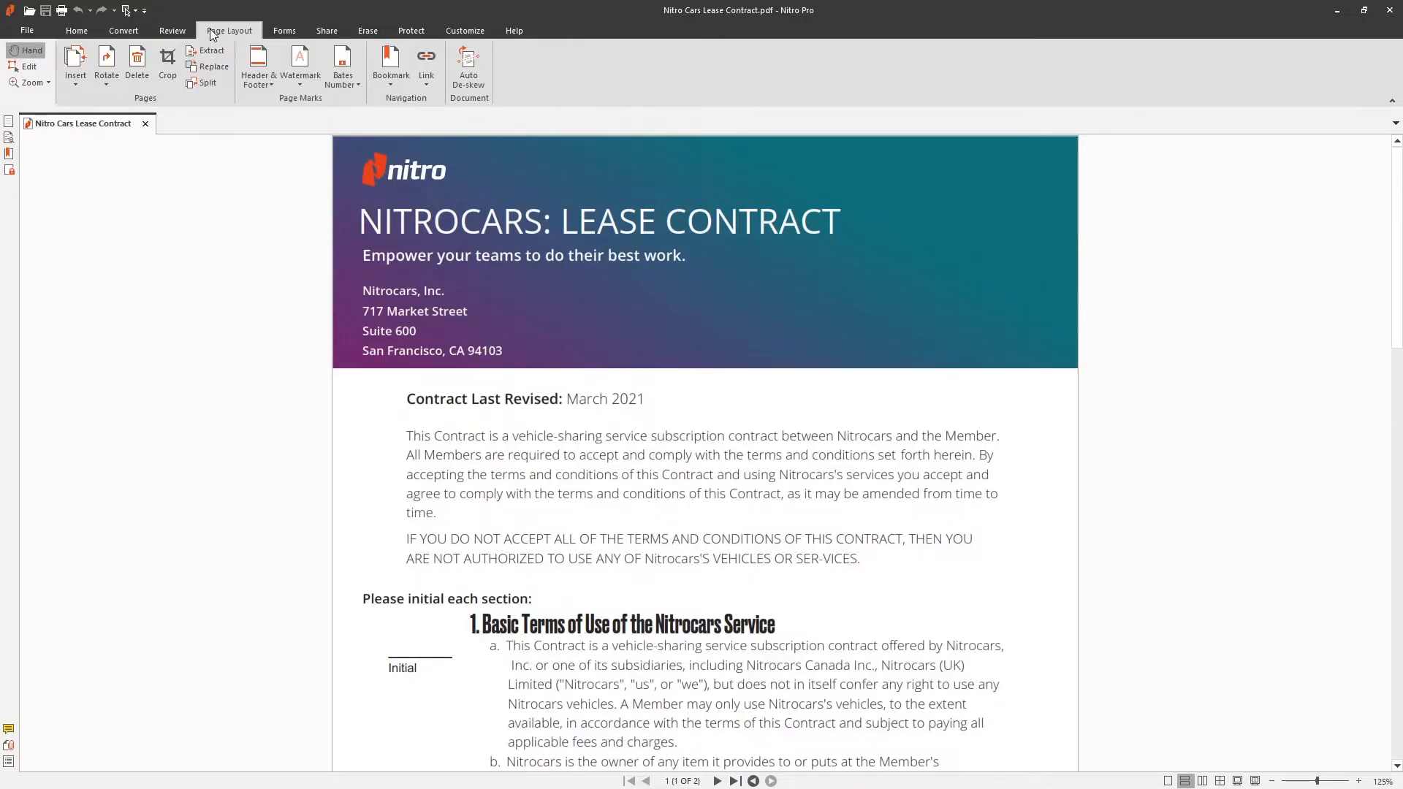
click(391, 65)
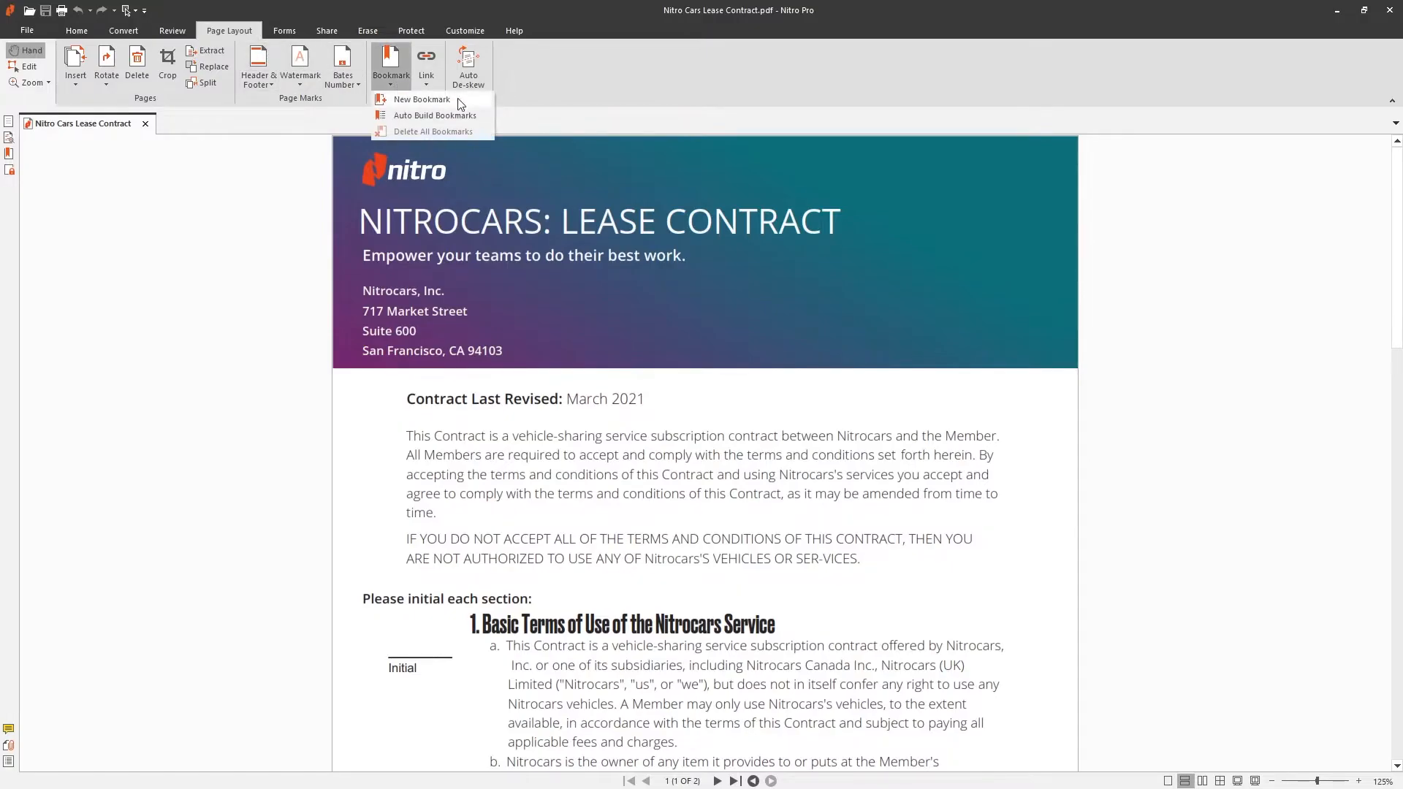
click(421, 100)
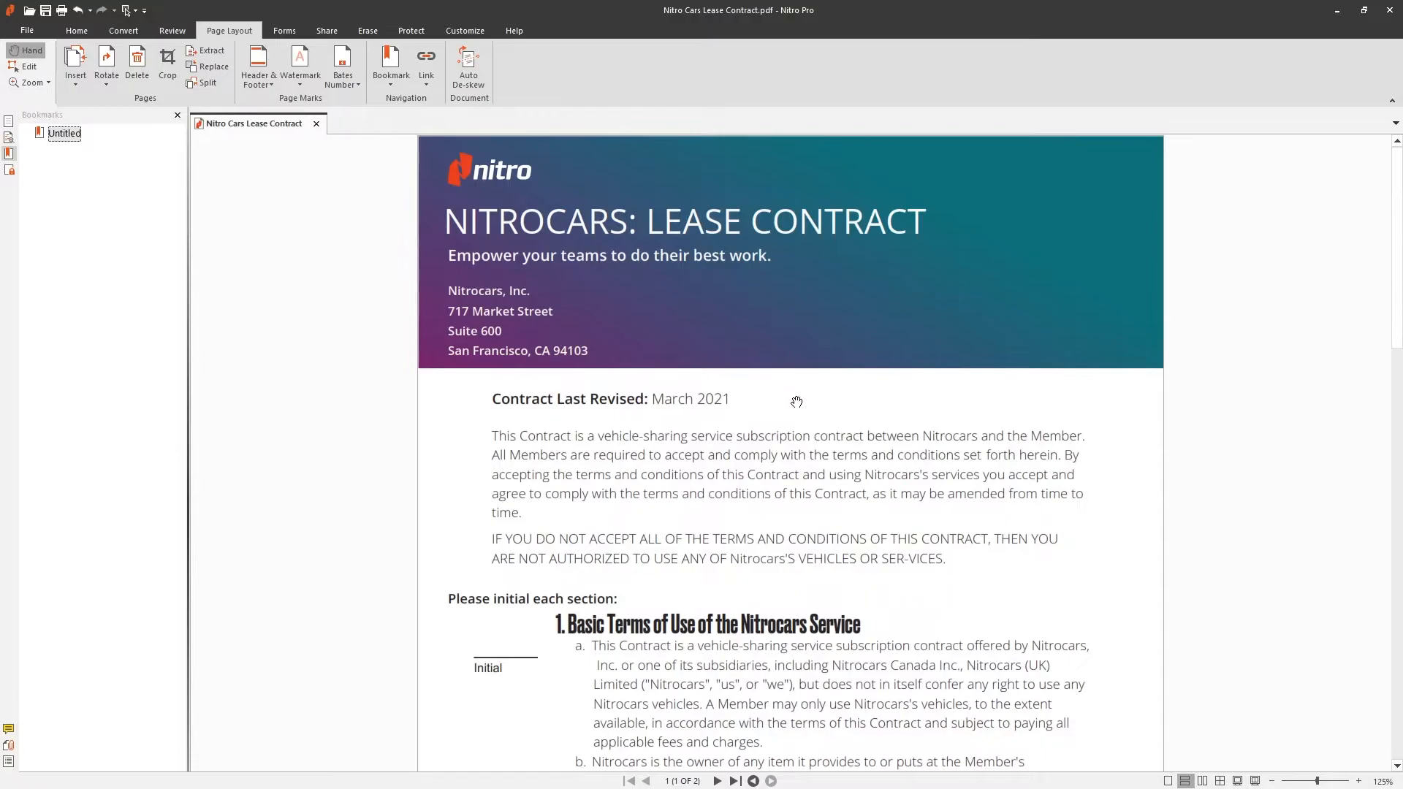
Bookmark the Limitations of Liability section via the page's right-click menu.
scroll(down, 3)
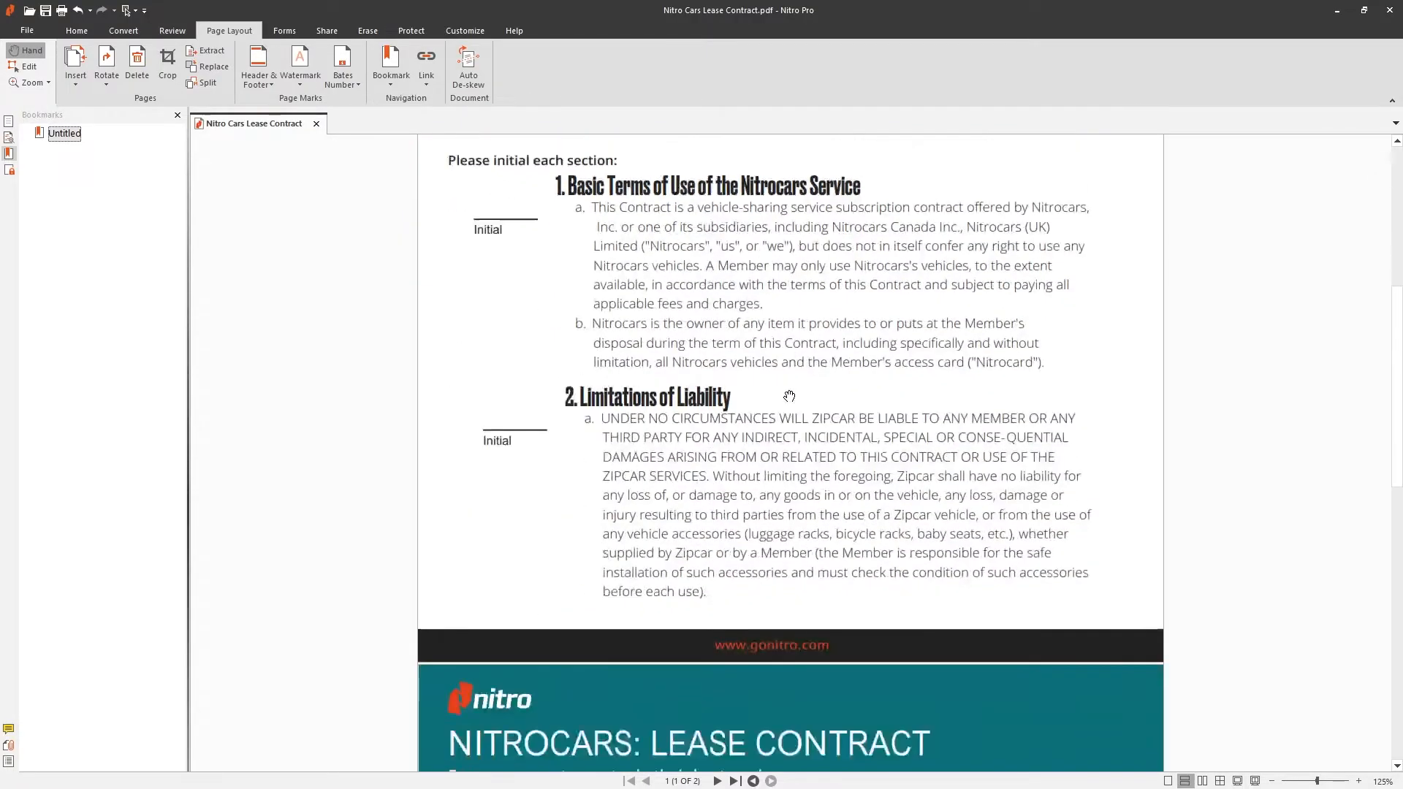
right_click(845, 461)
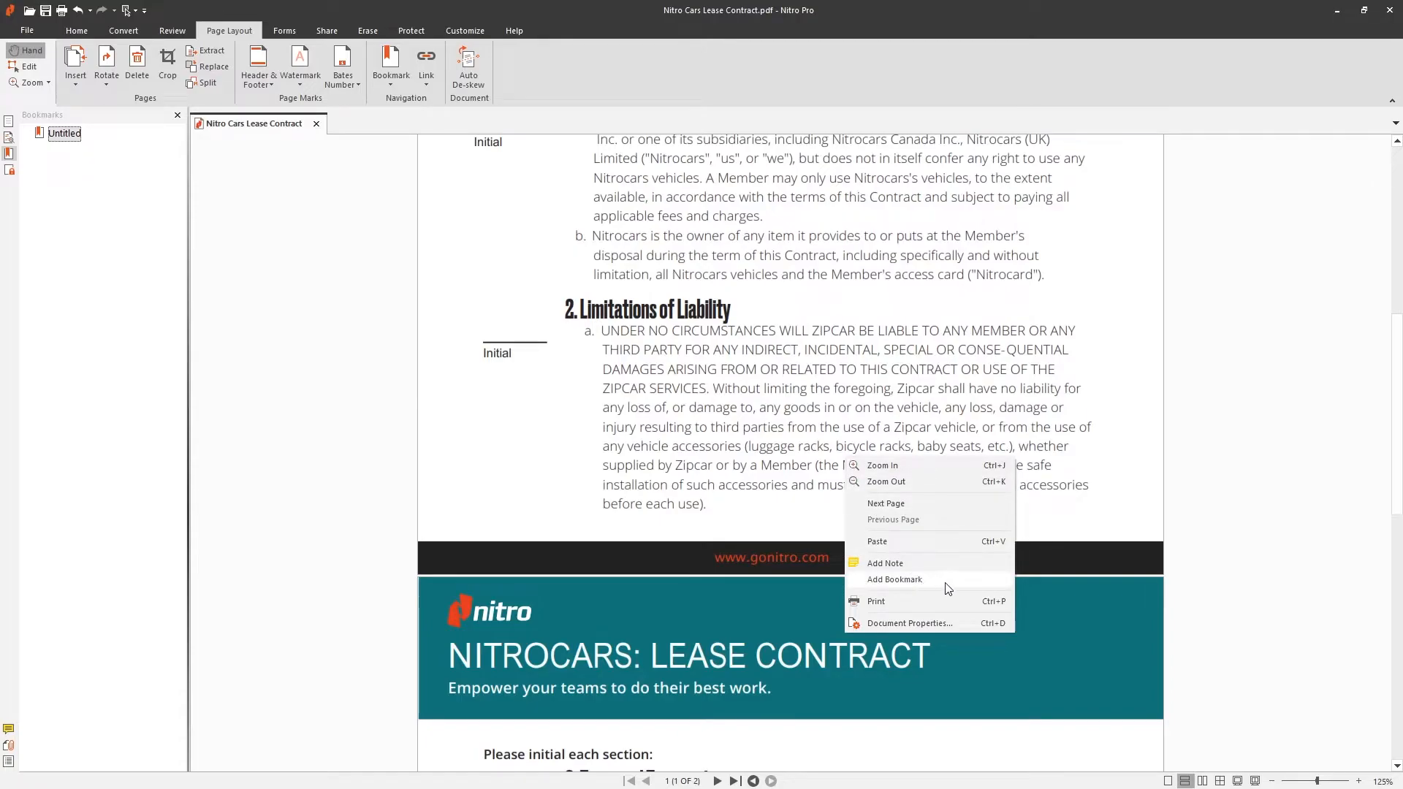
click(893, 578)
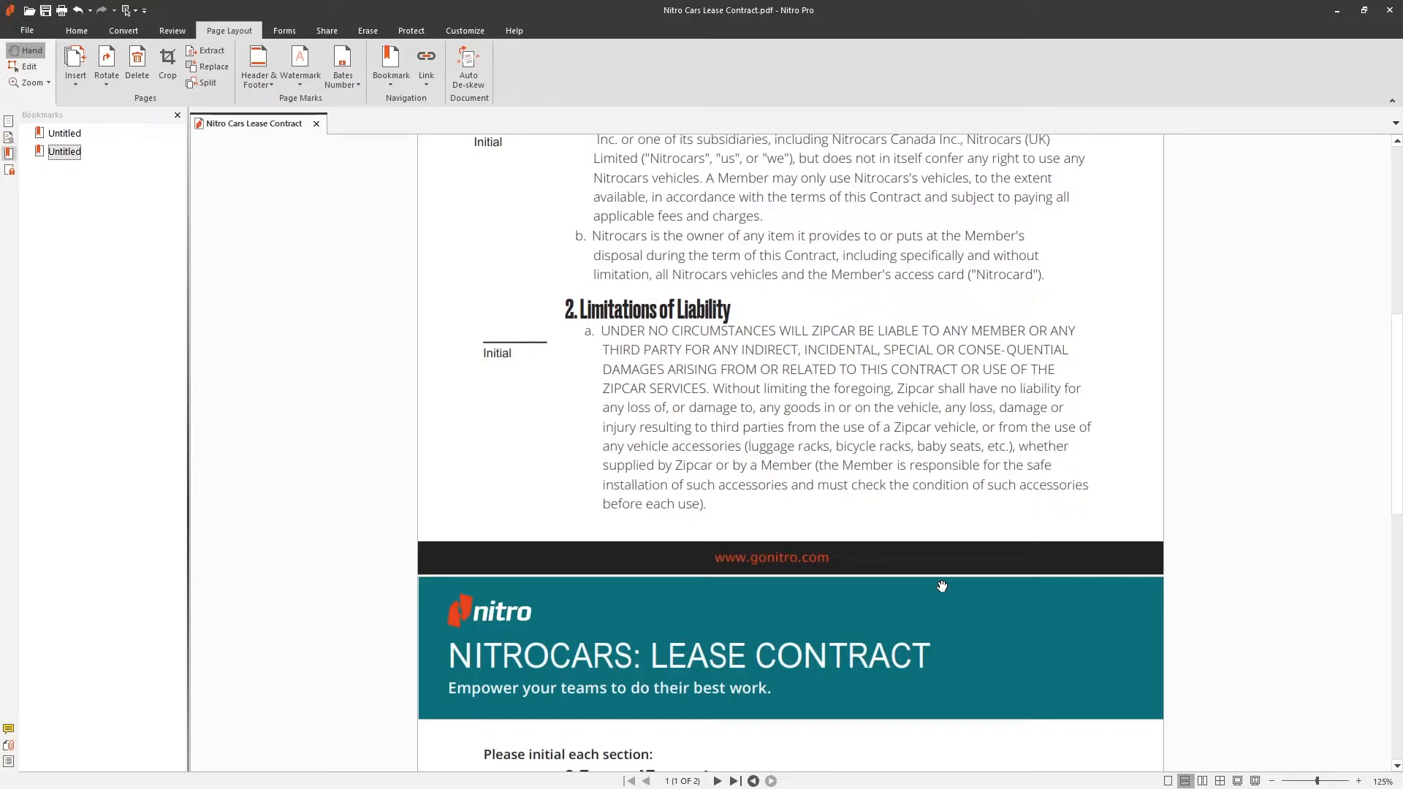
click(390, 64)
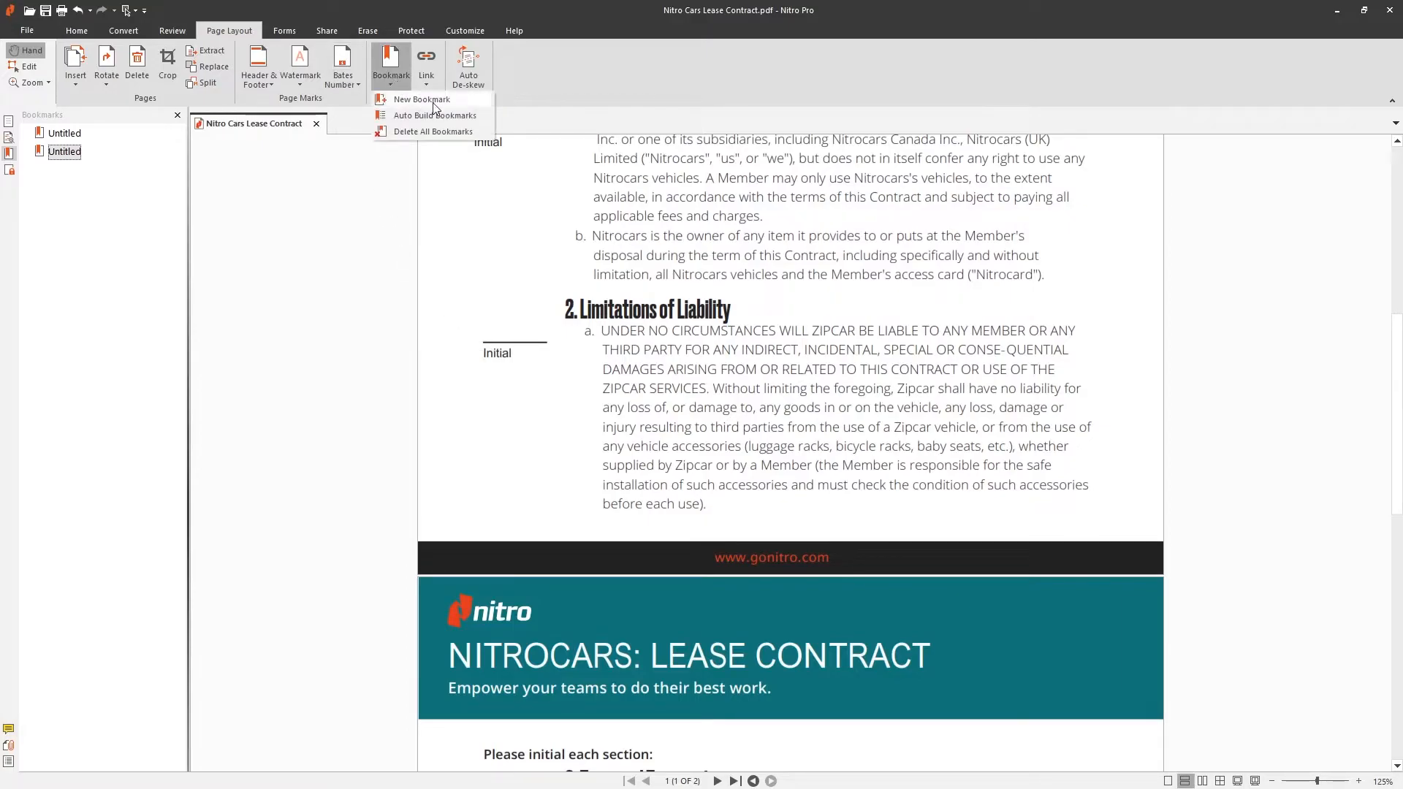
In Auto Build Bookmarks, match level-1 headings by font Druk-Medium, size 22.
click(436, 114)
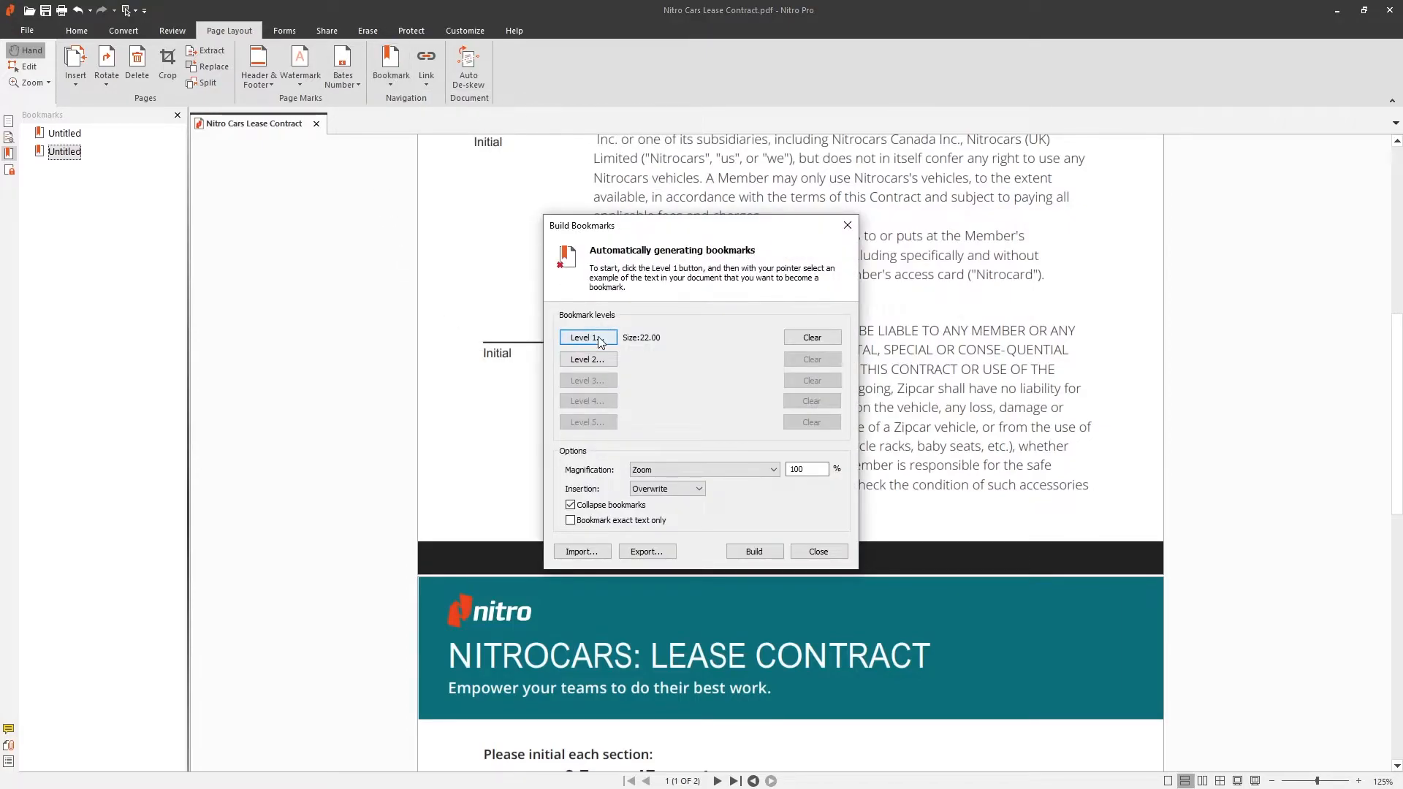
click(586, 338)
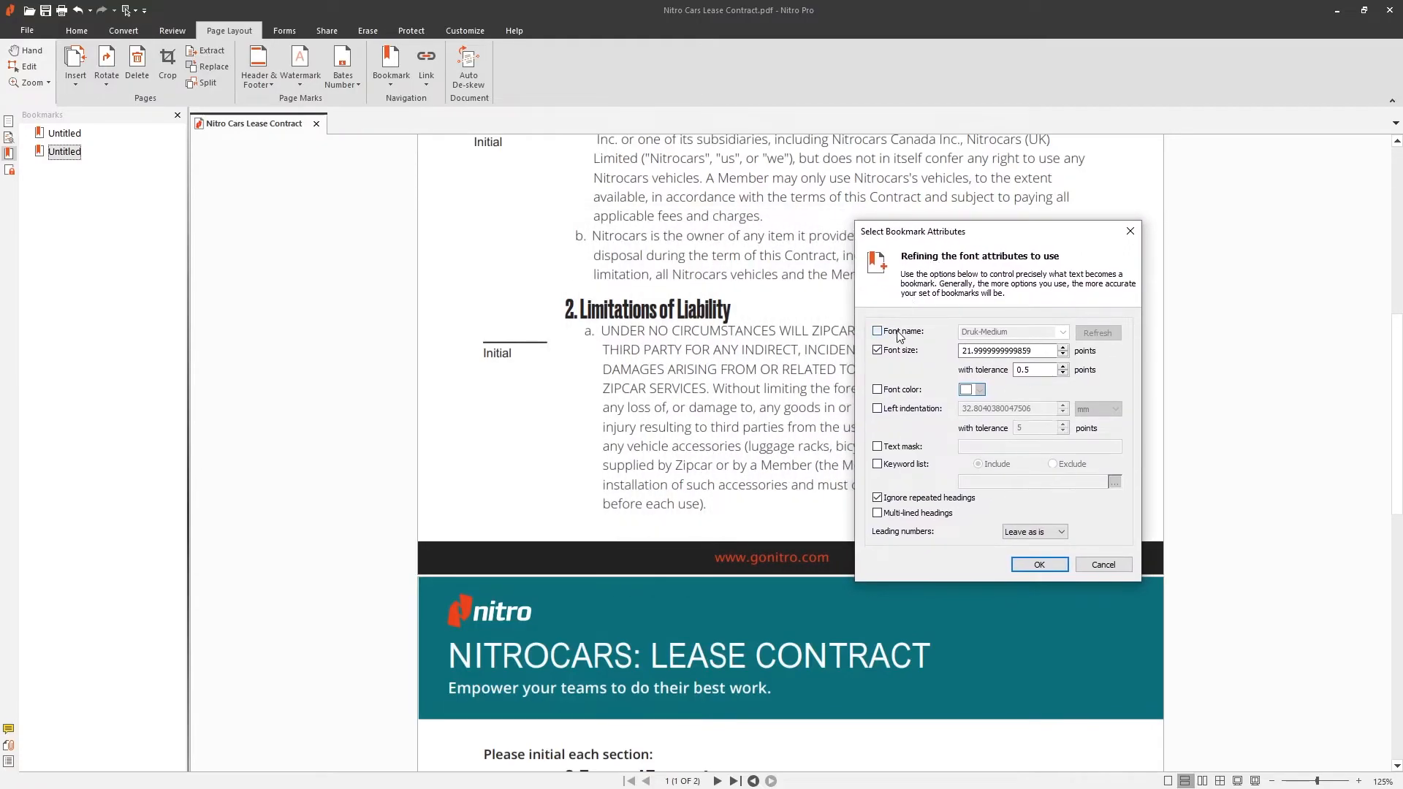
click(877, 331)
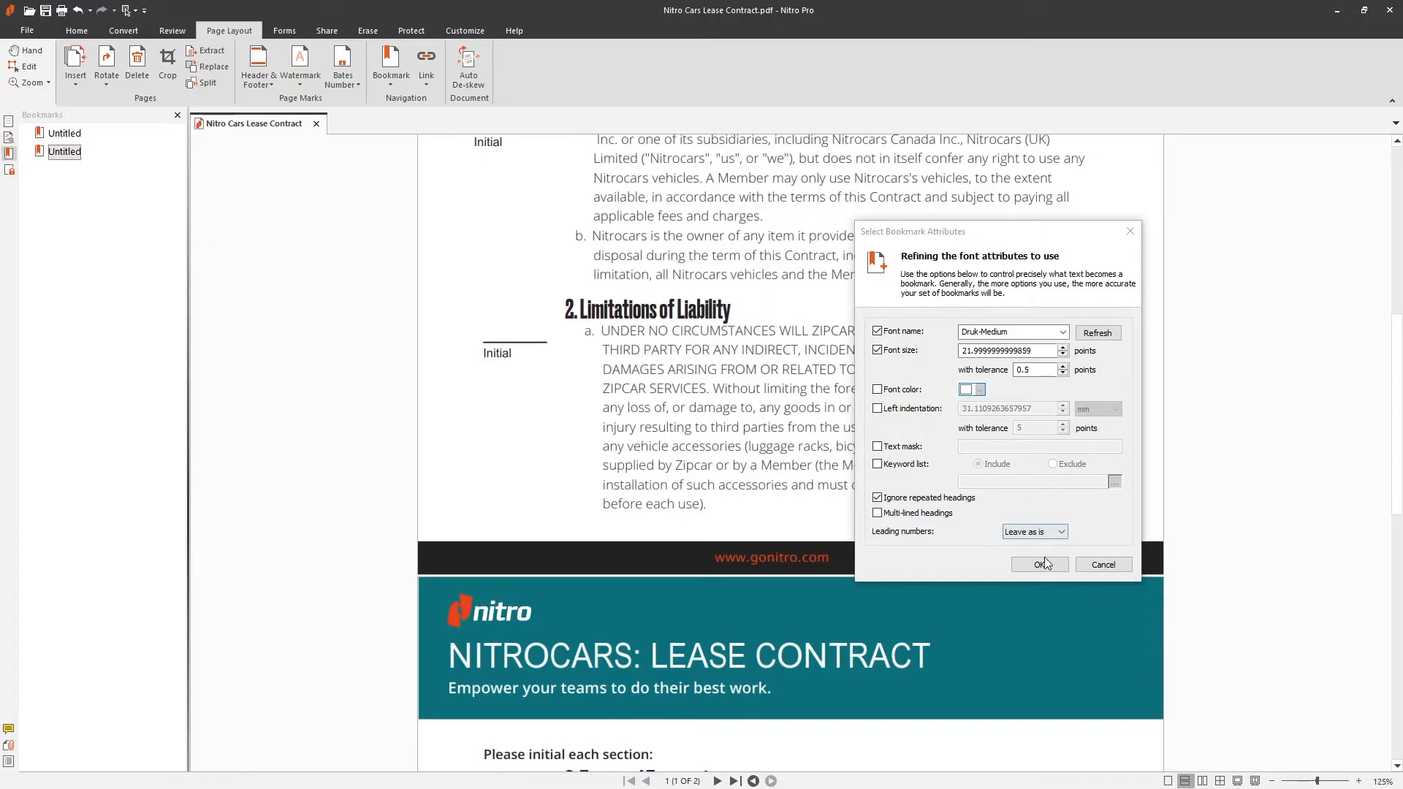
click(1037, 565)
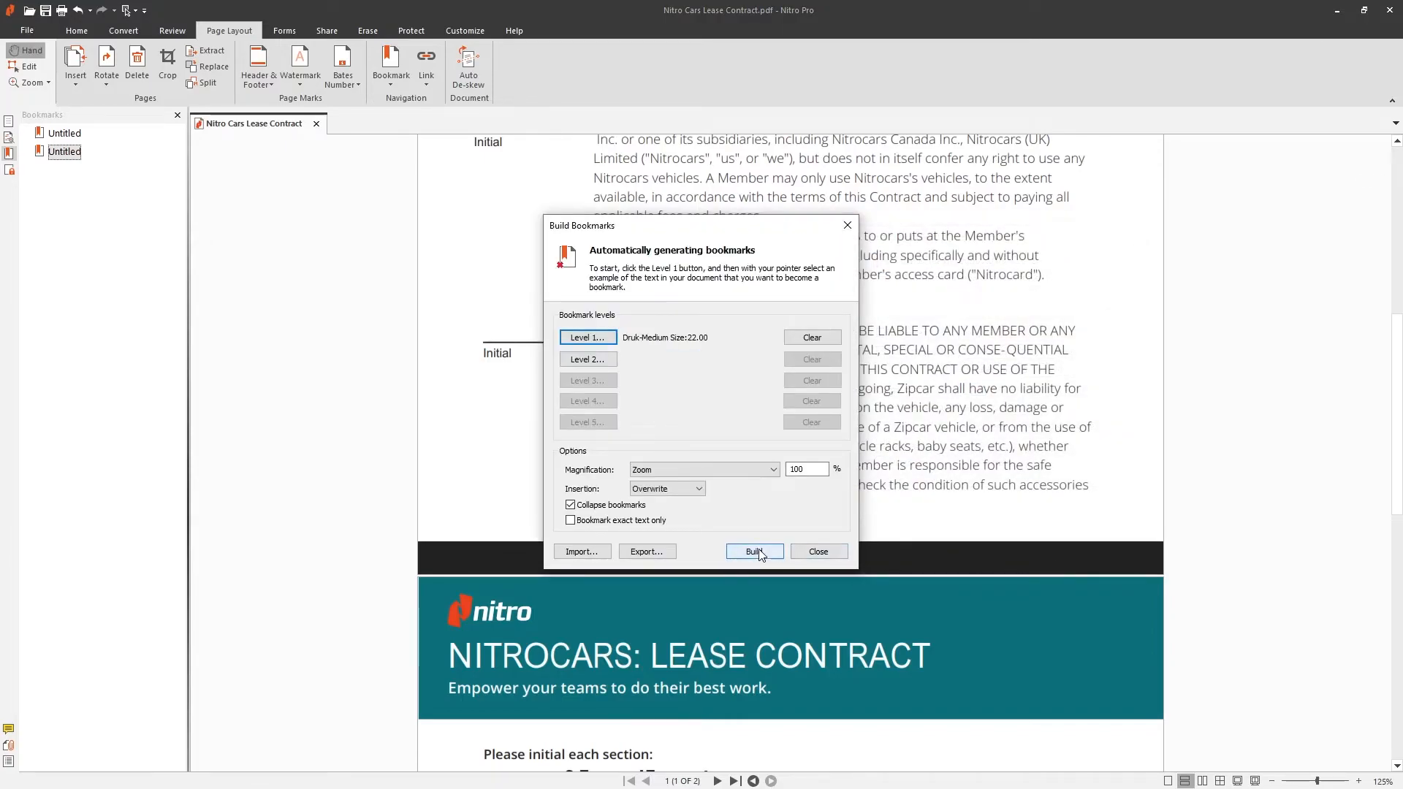